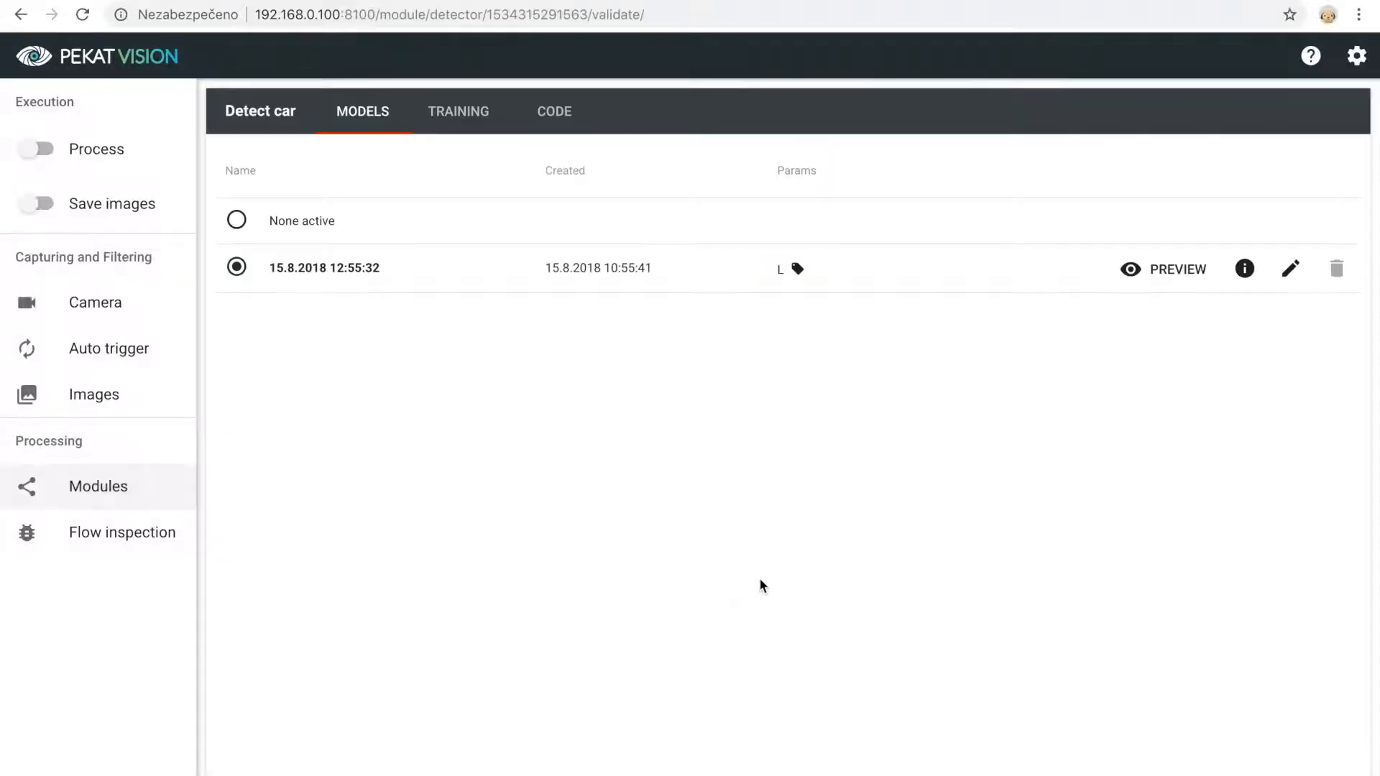
mouse_move(1147, 288)
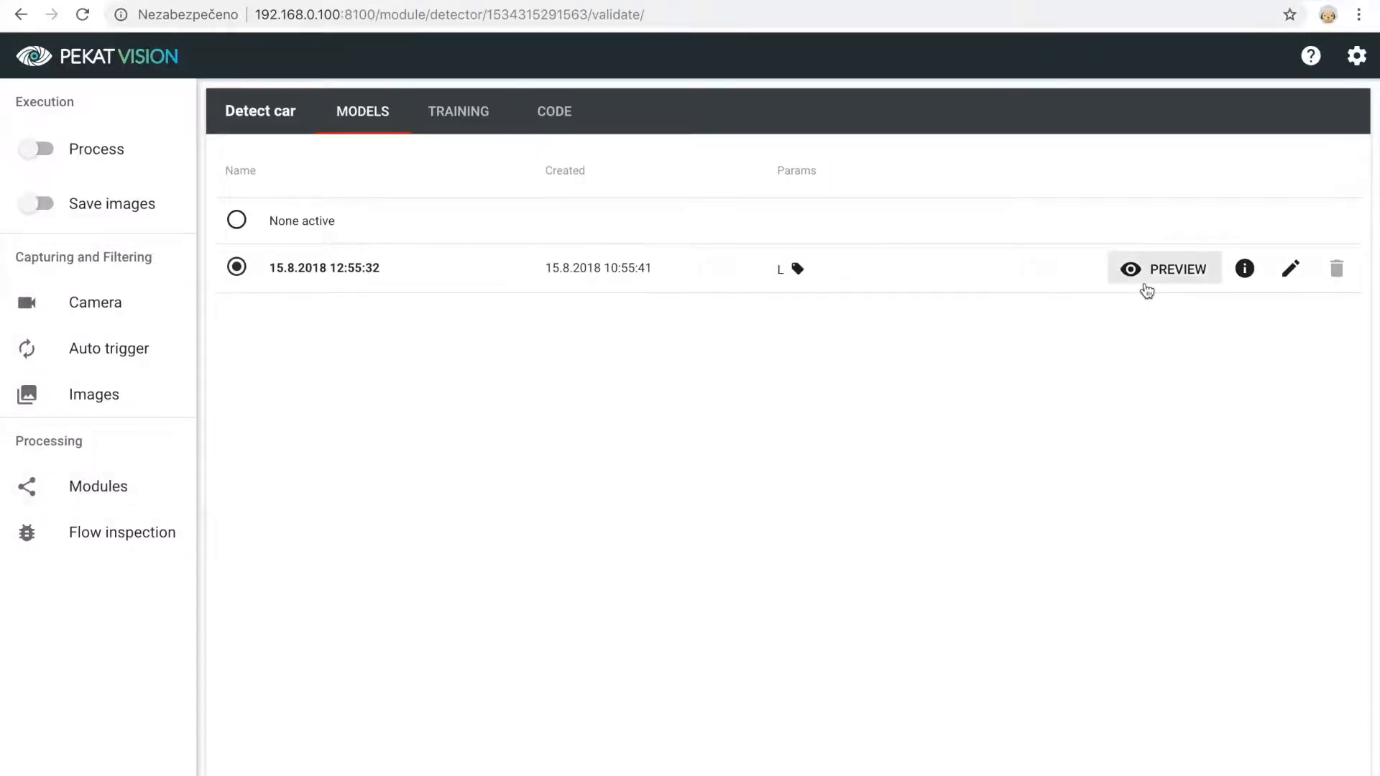
Preview Detect car's front and back detections on several car images, including img-00004_0.png, then return to Modules
click(1164, 269)
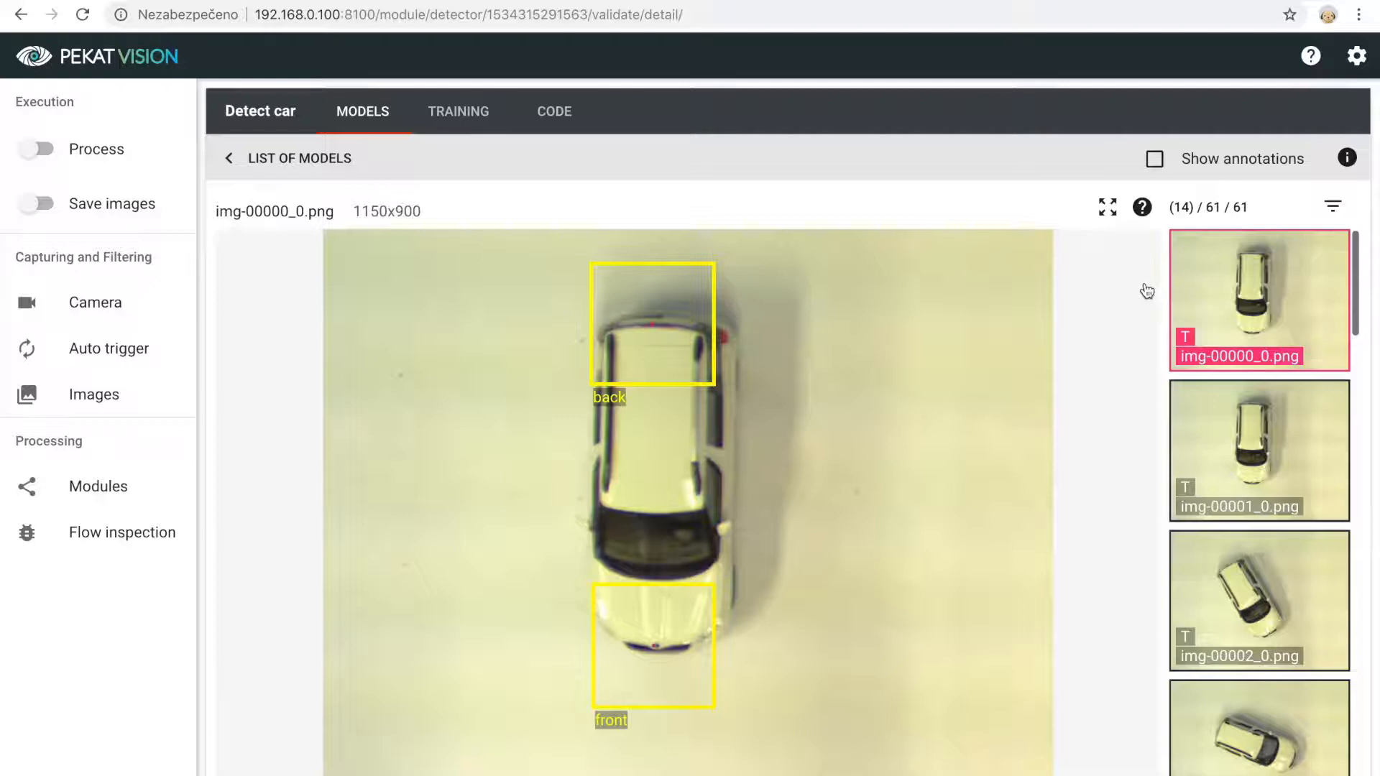
mouse_move(1156, 545)
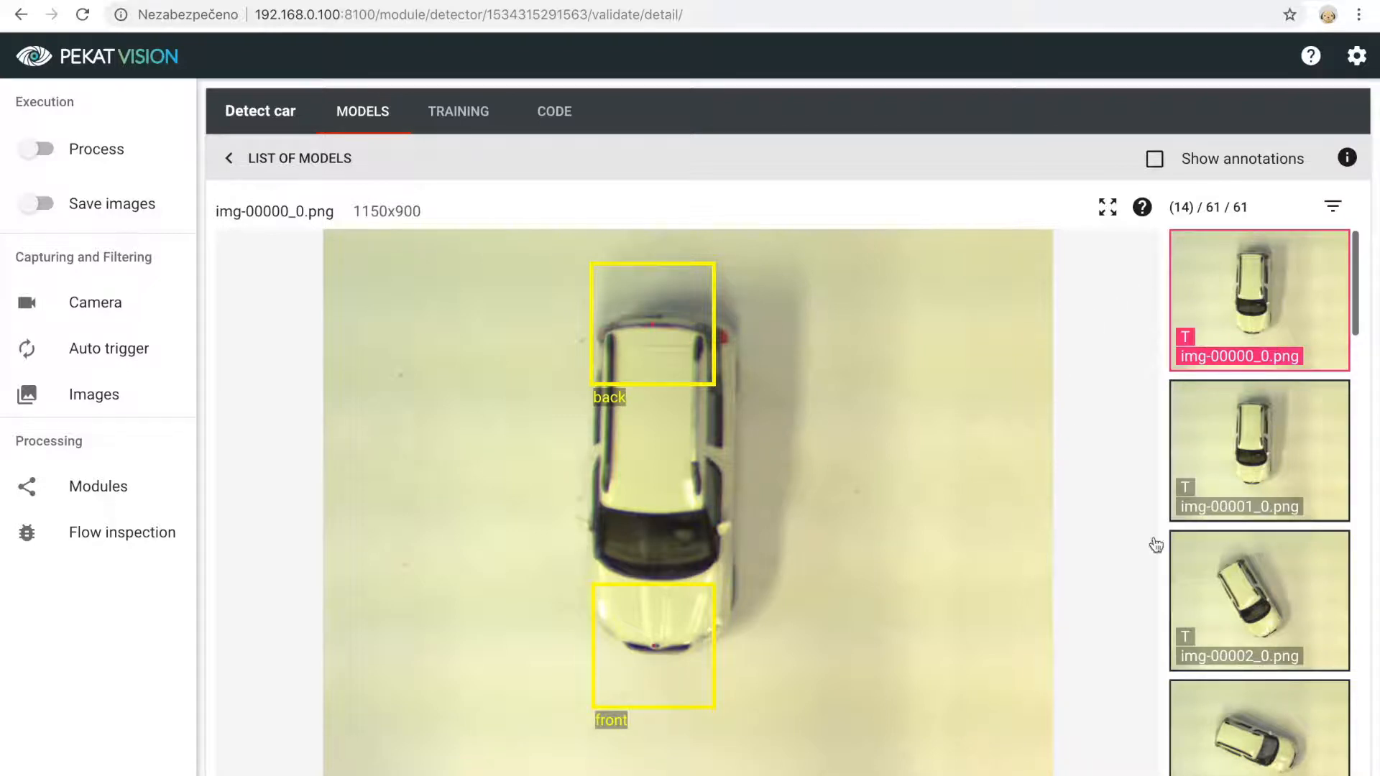
click(1260, 601)
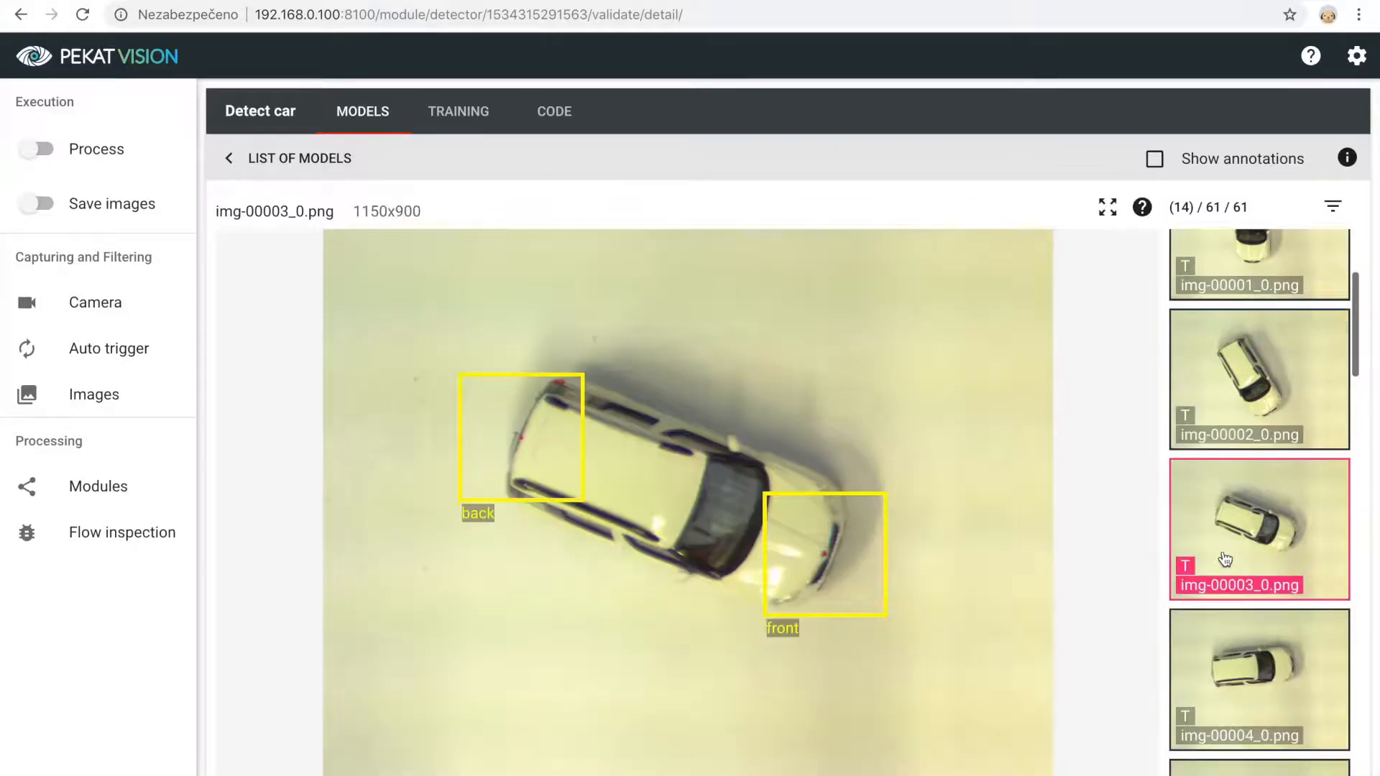
click(1259, 678)
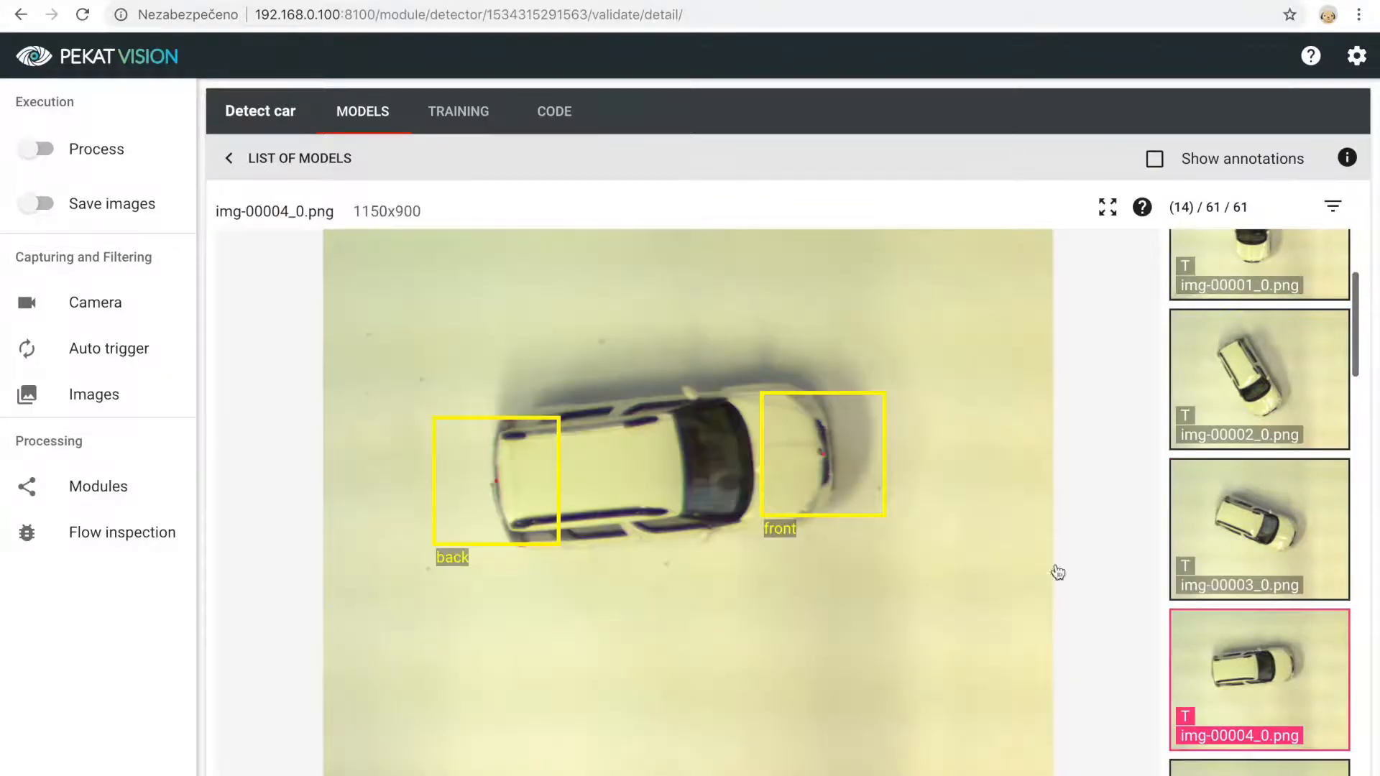
click(98, 486)
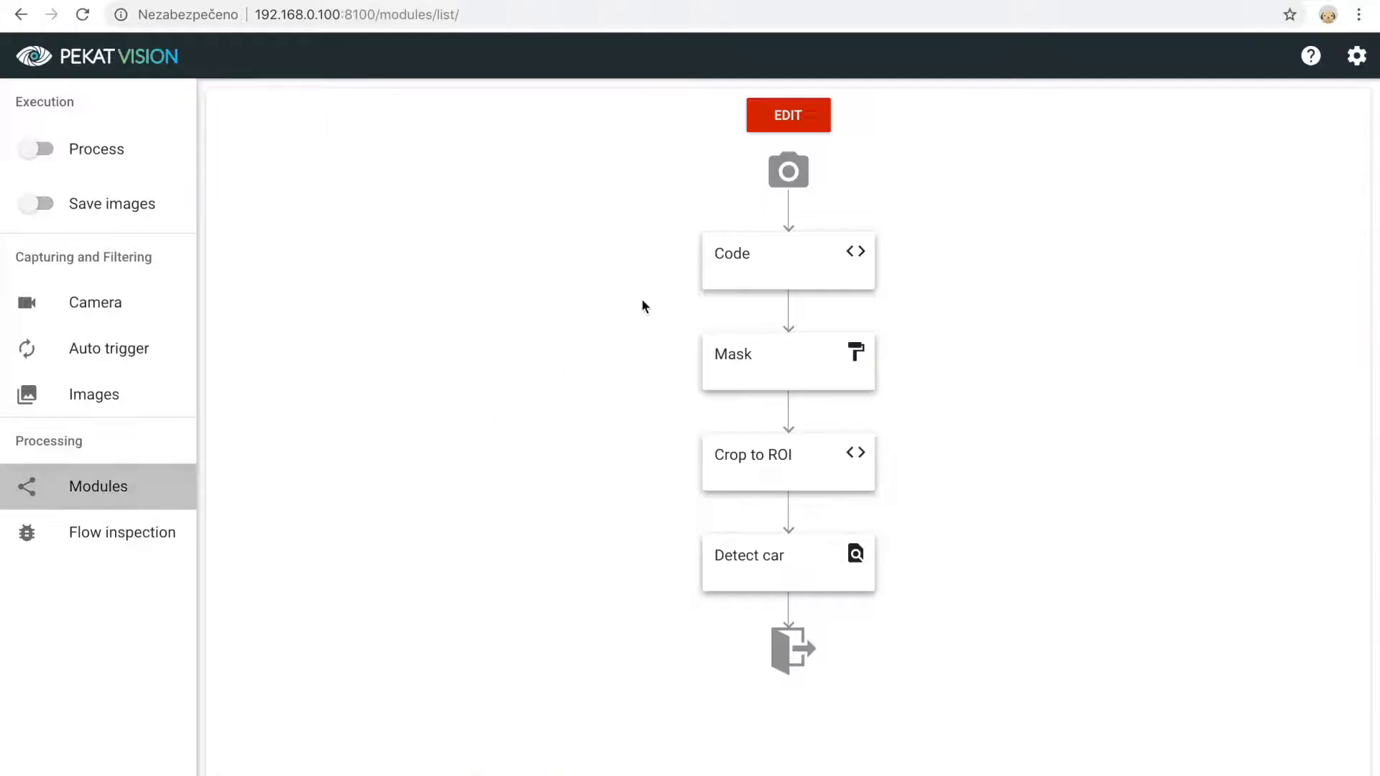
Insert a Unifier module after Detect car, save the pipeline, and open the Unifier
click(788, 115)
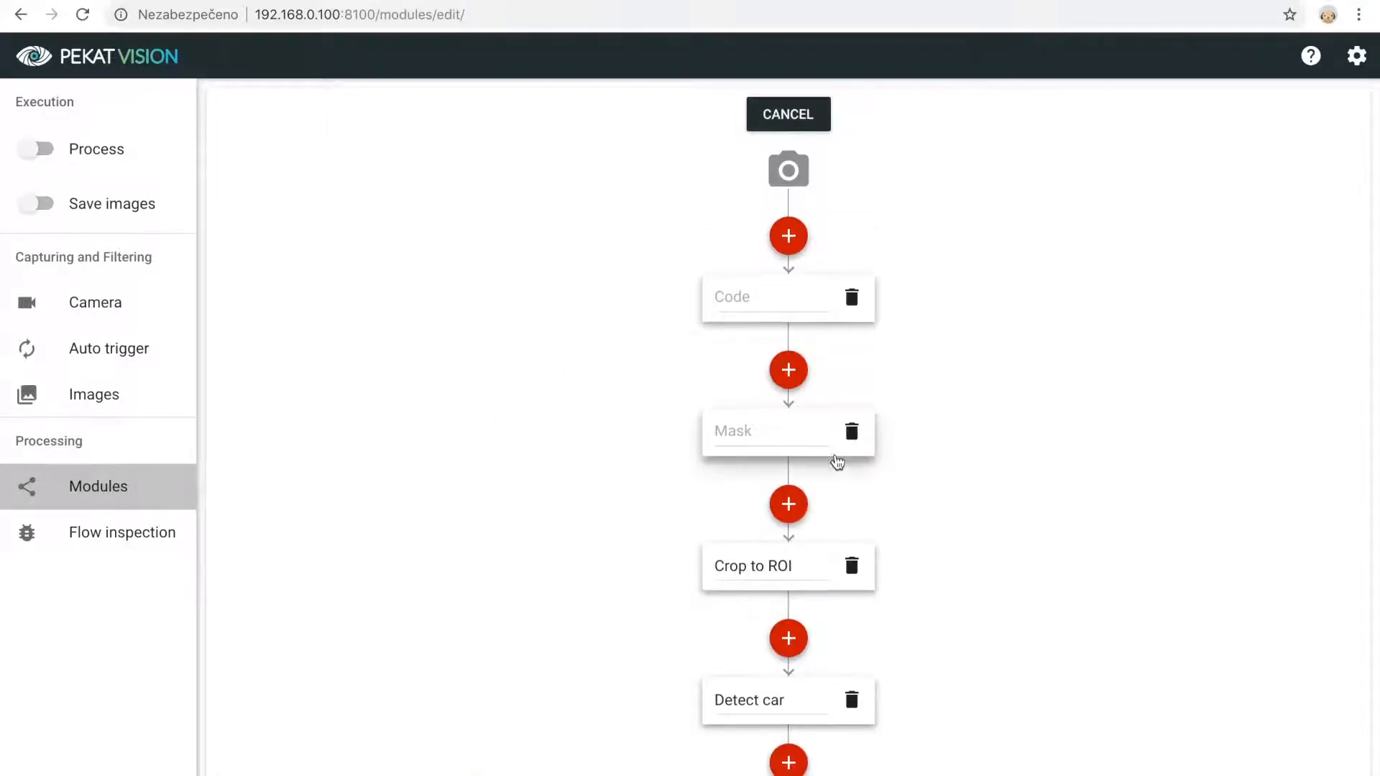
click(787, 761)
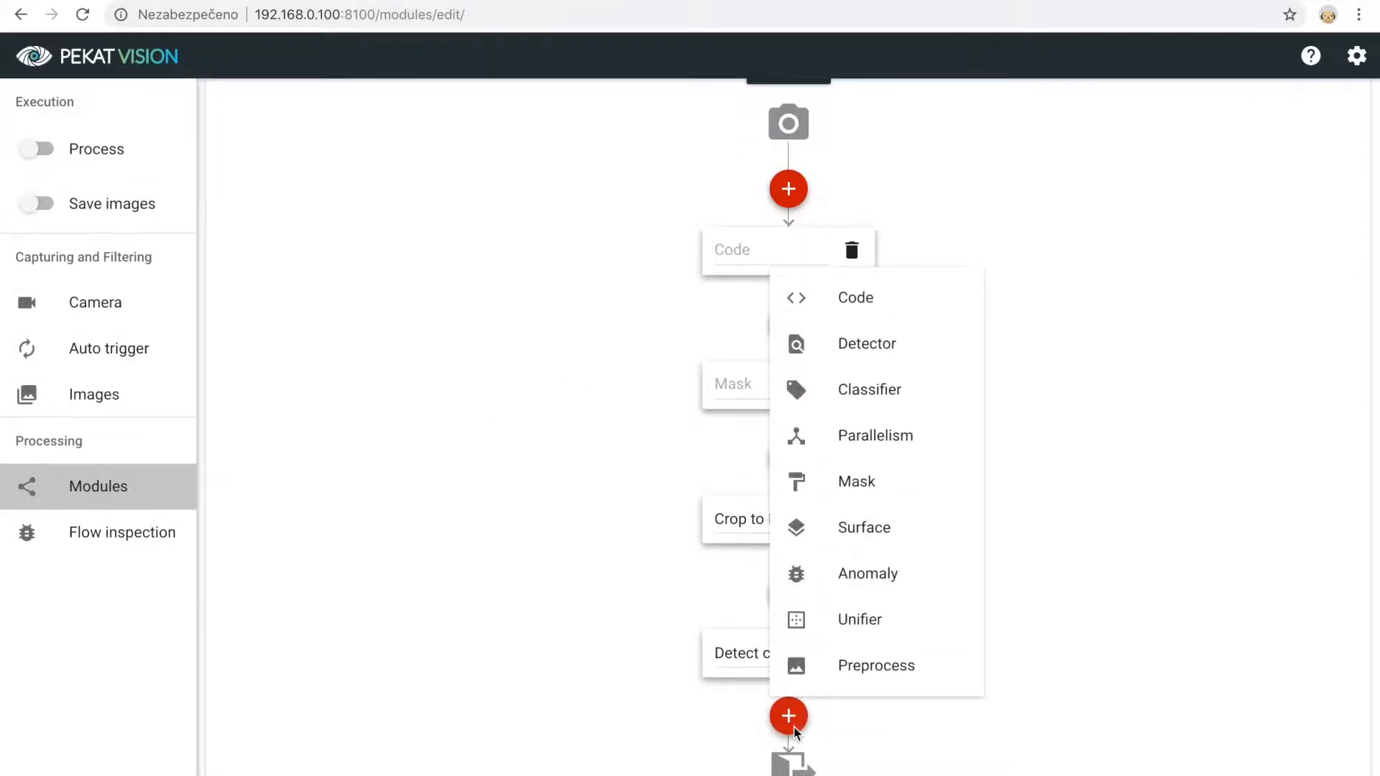
mouse_move(918, 619)
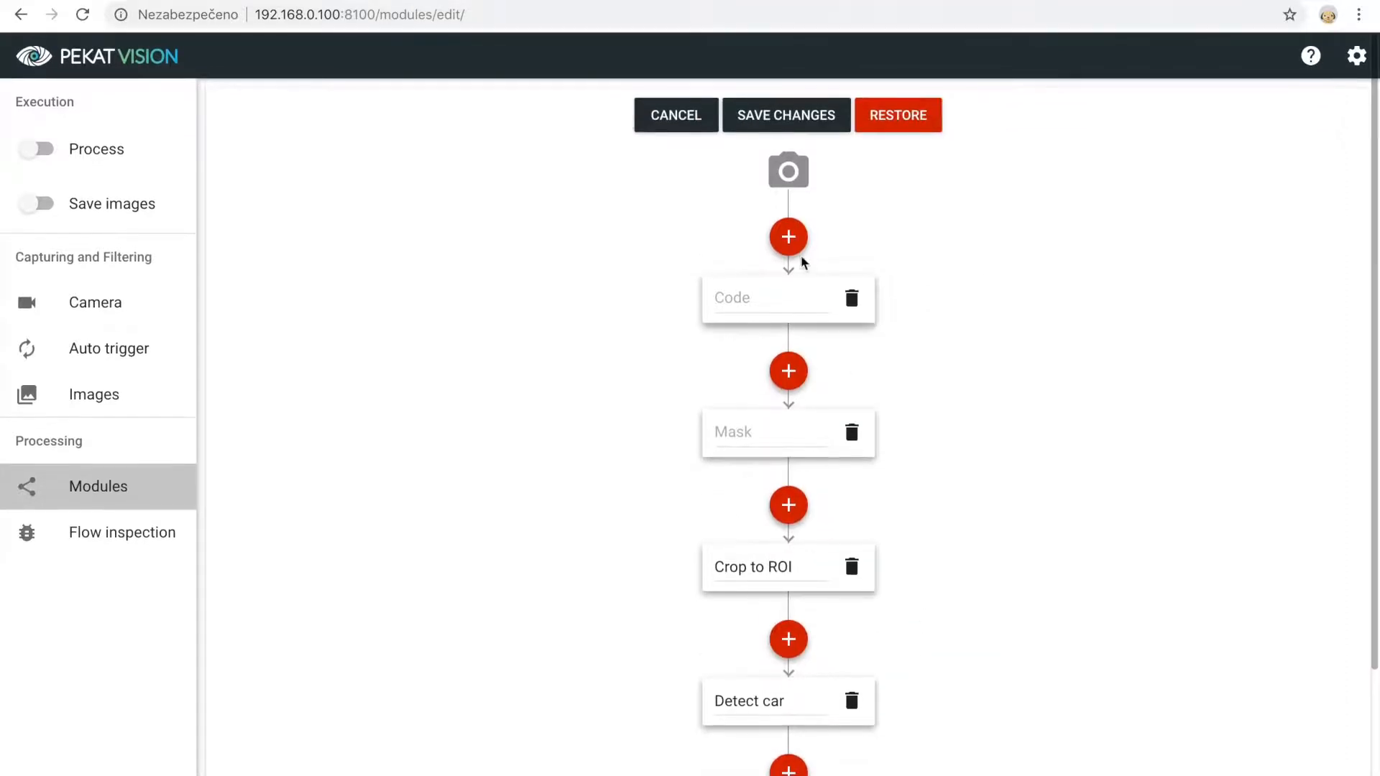
click(786, 115)
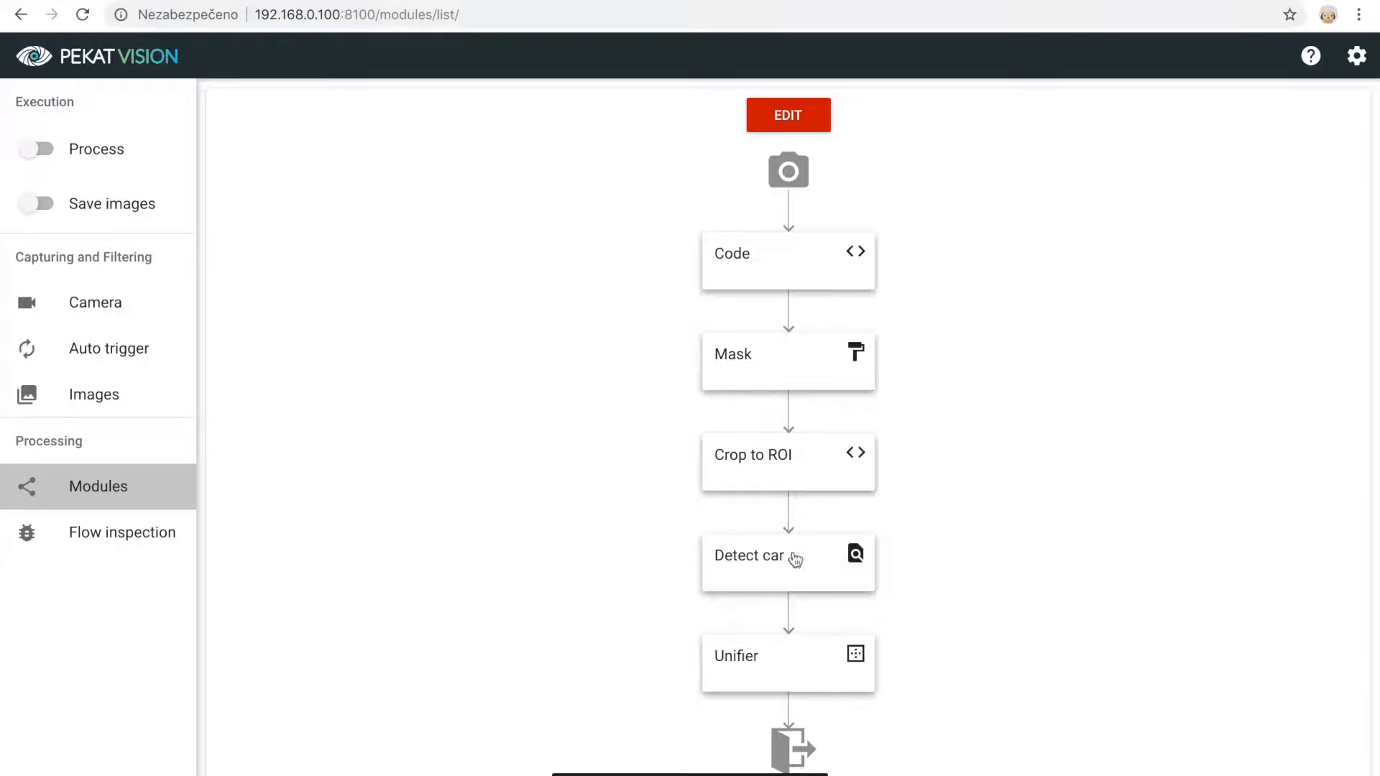
click(790, 655)
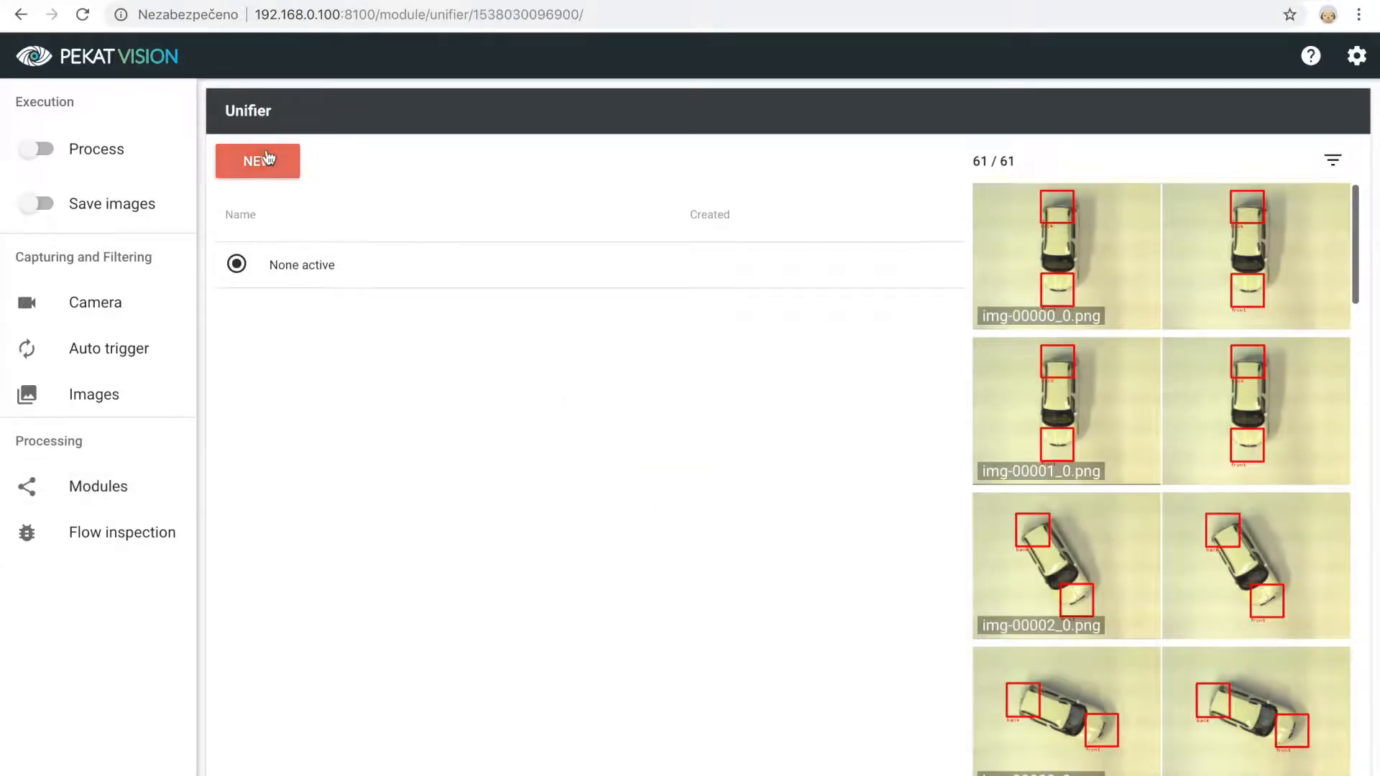
Create a new unifier named 'align roof' using img-00000_0.png as its template image
click(258, 161)
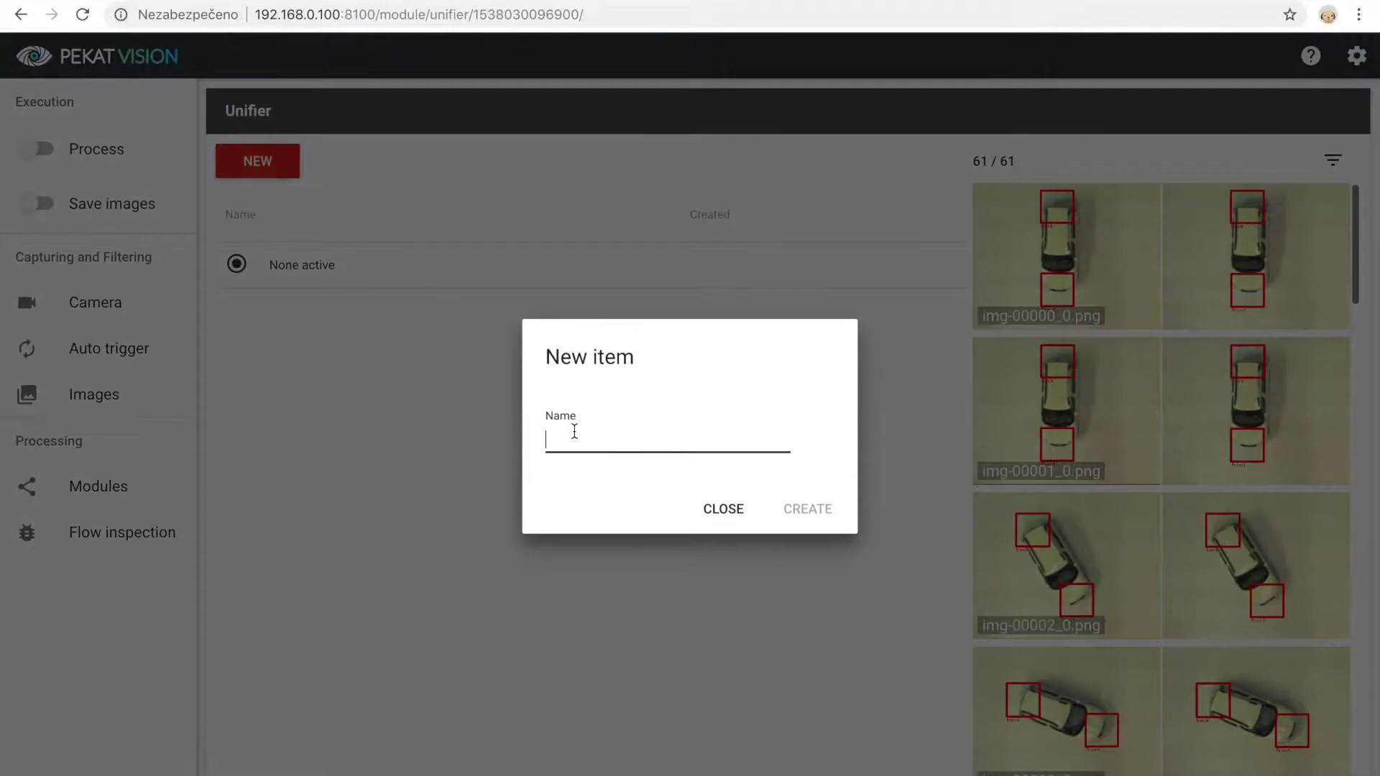
text(align)
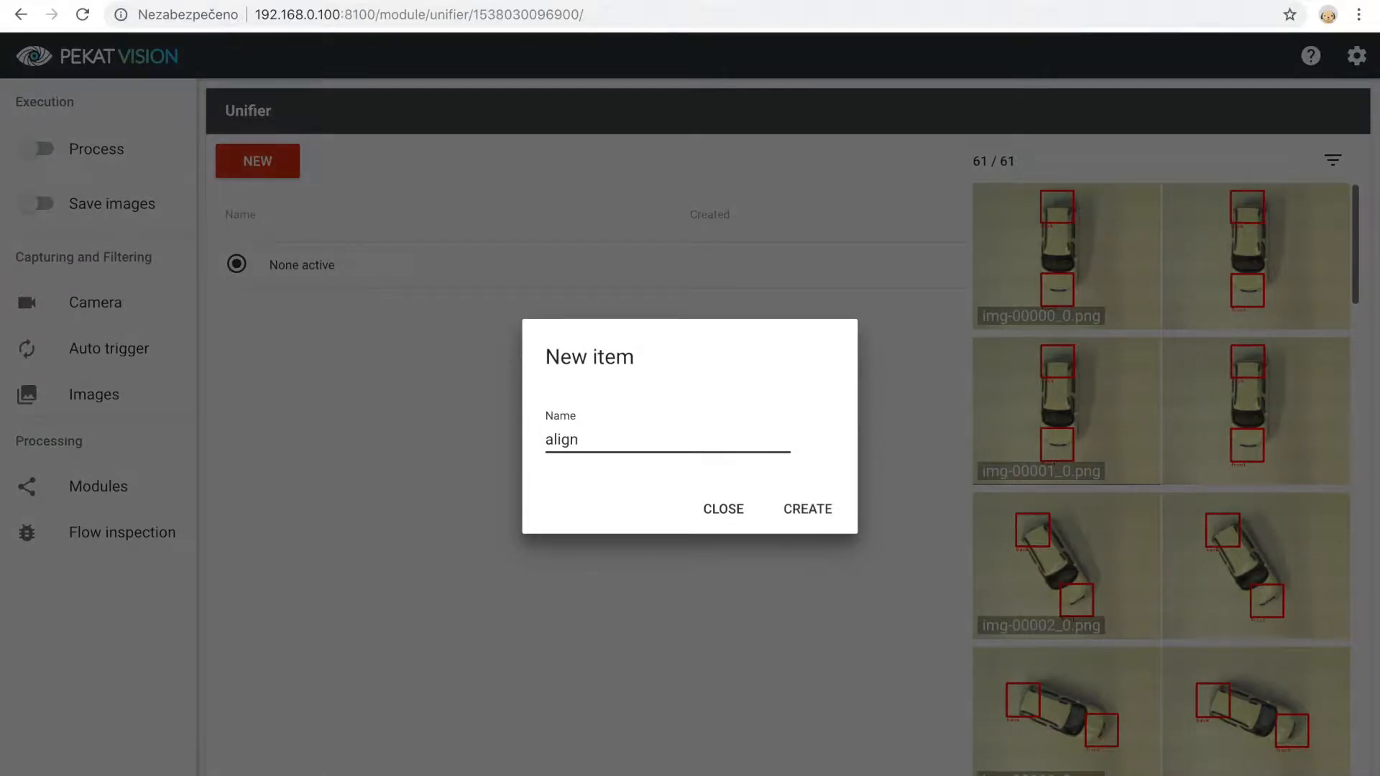
text(roof)
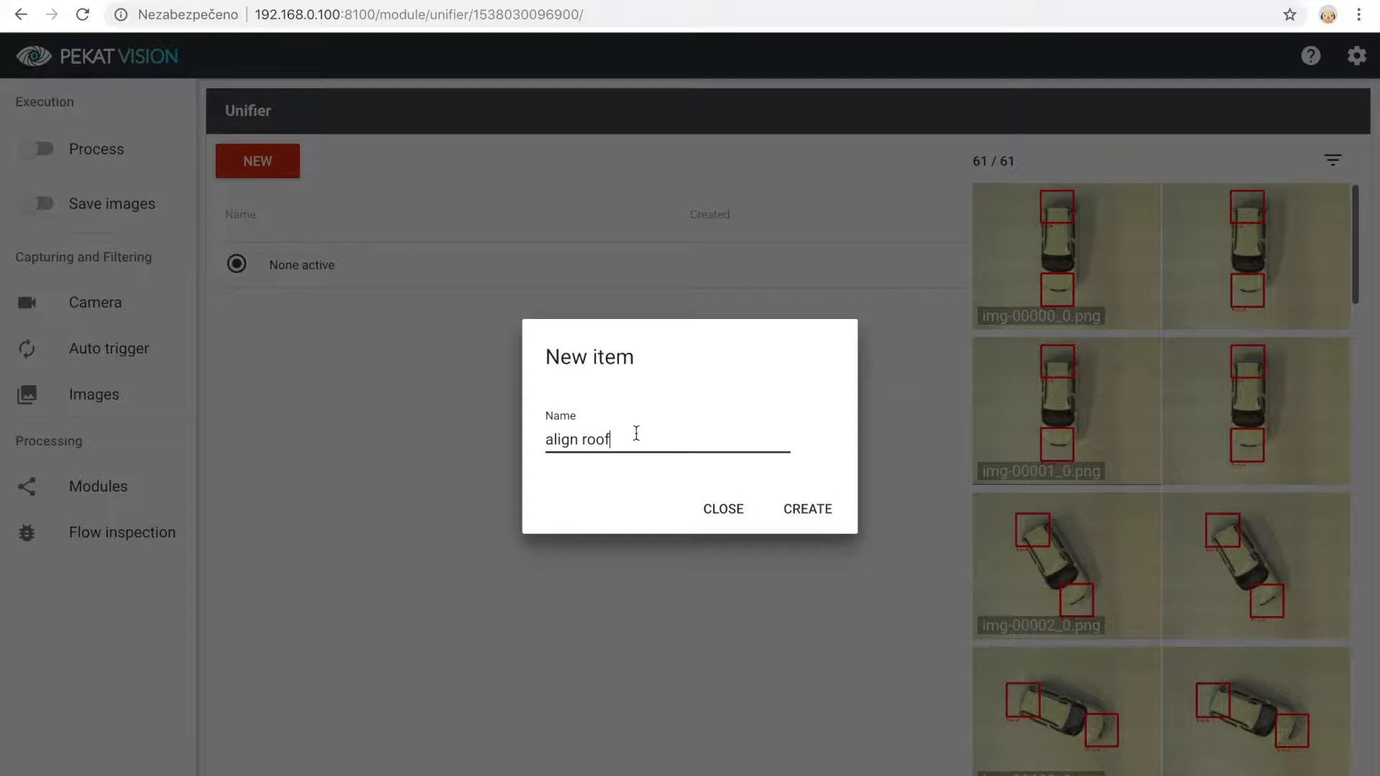
click(808, 508)
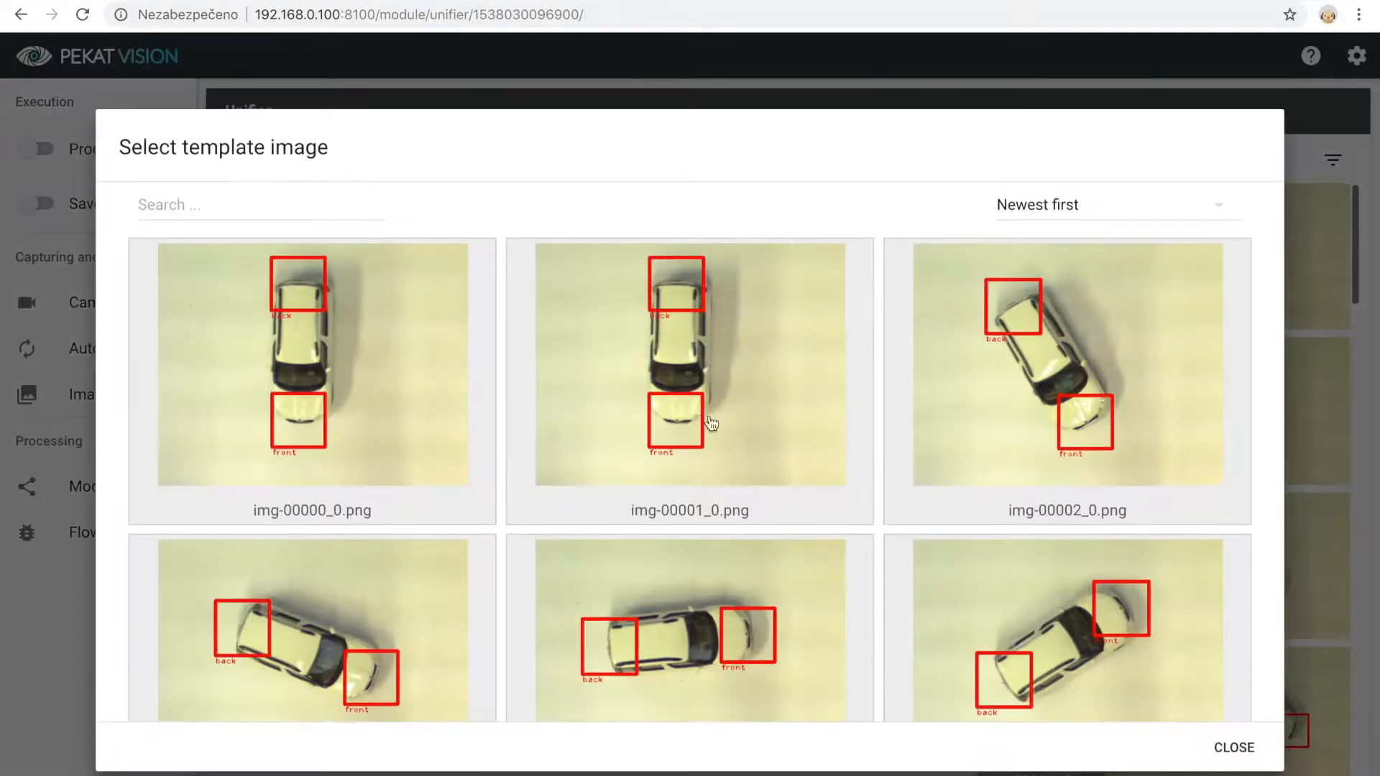
mouse_move(453, 318)
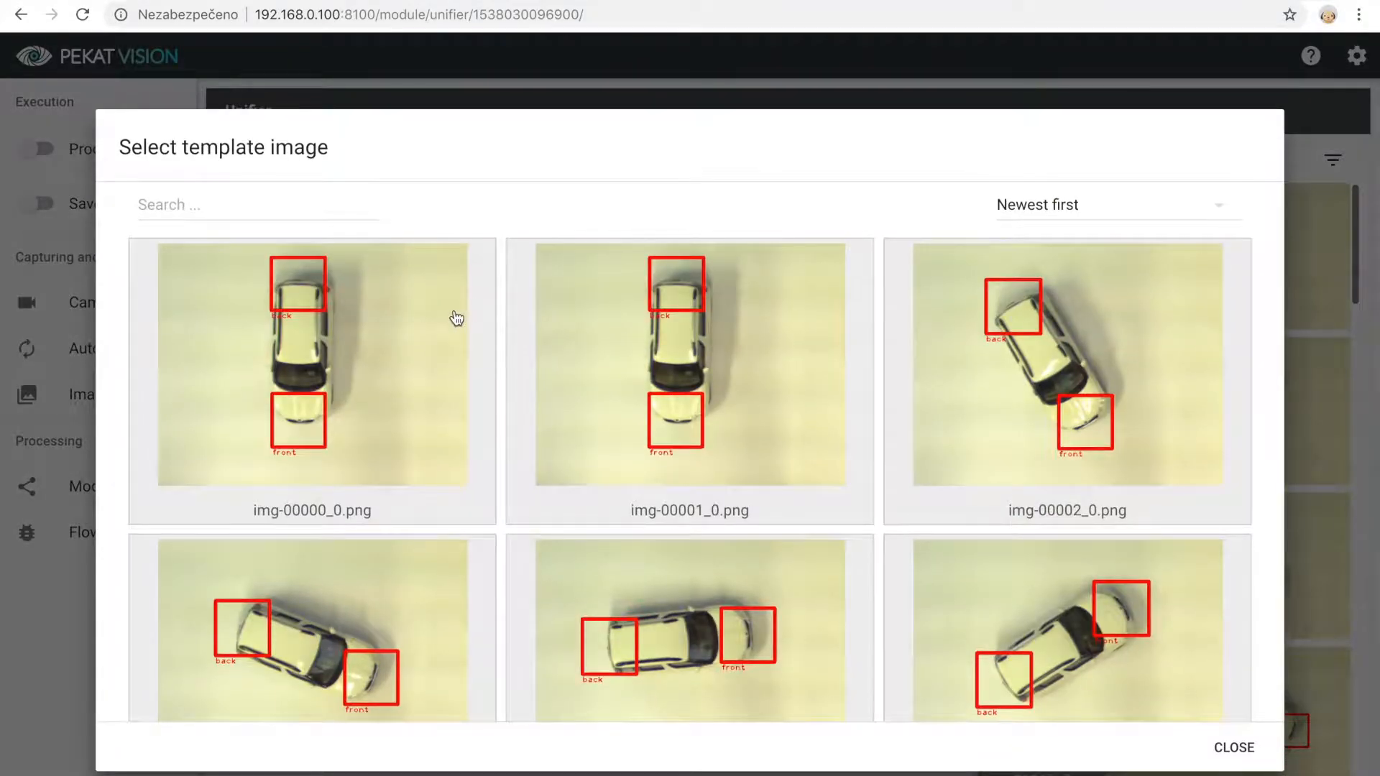
click(1235, 746)
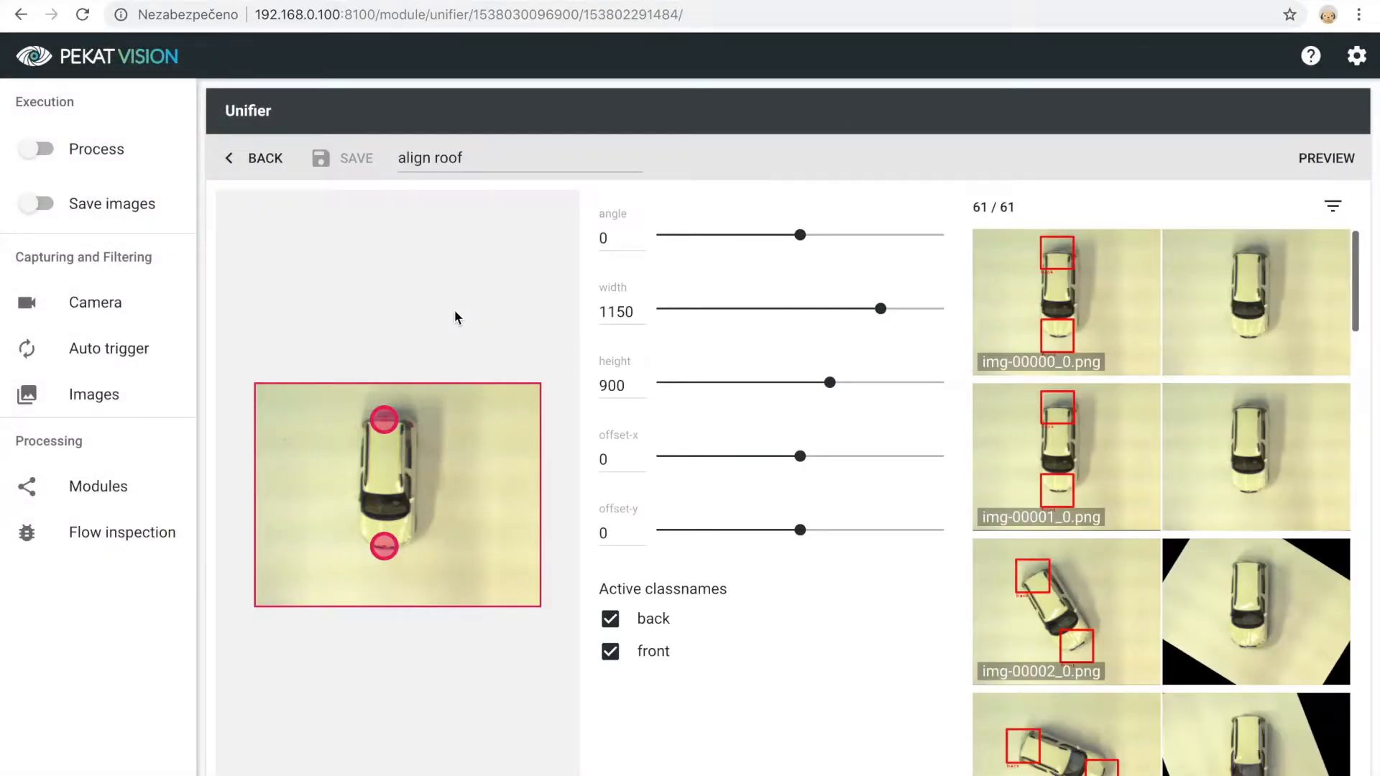
mouse_move(696, 258)
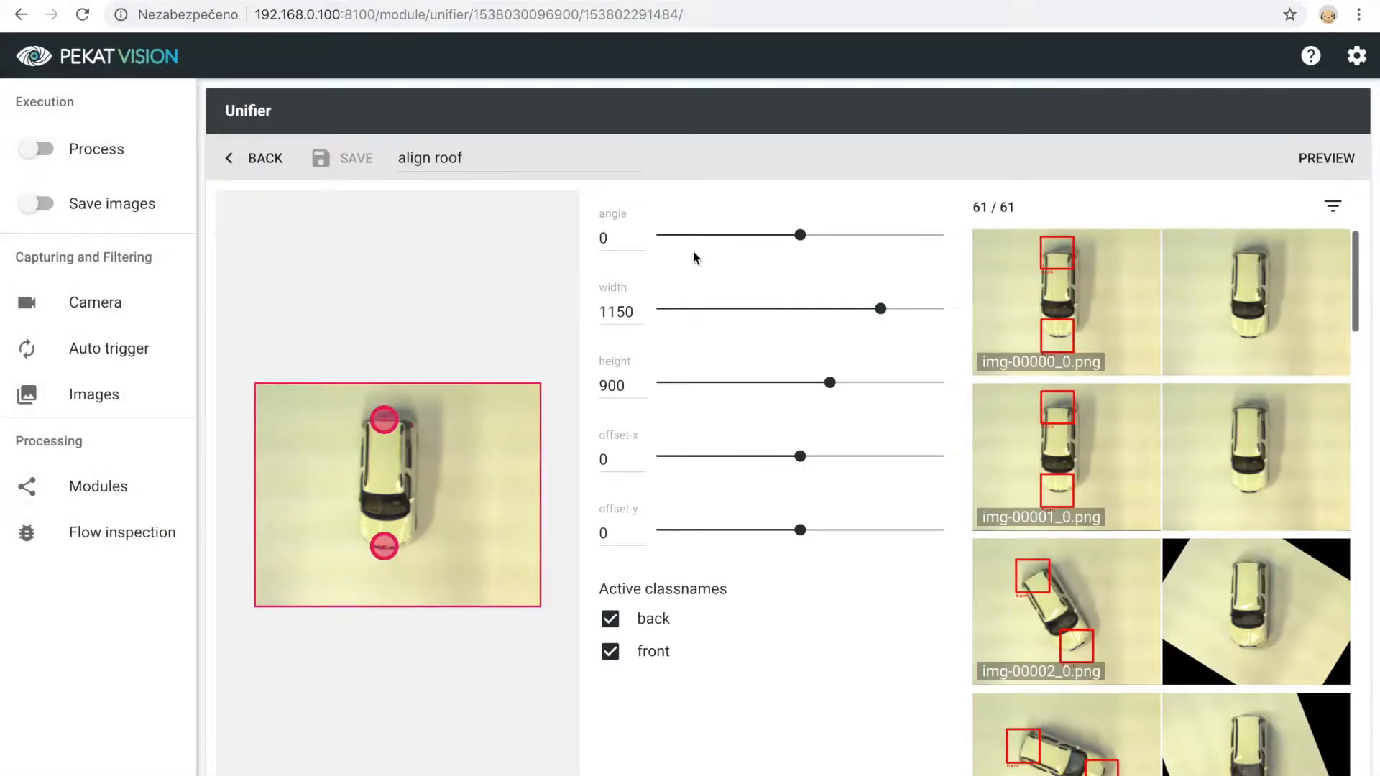
Rotate the template to -91 degrees and fit a 304×158 crop frame over the roof
drag(799, 235, 693, 235)
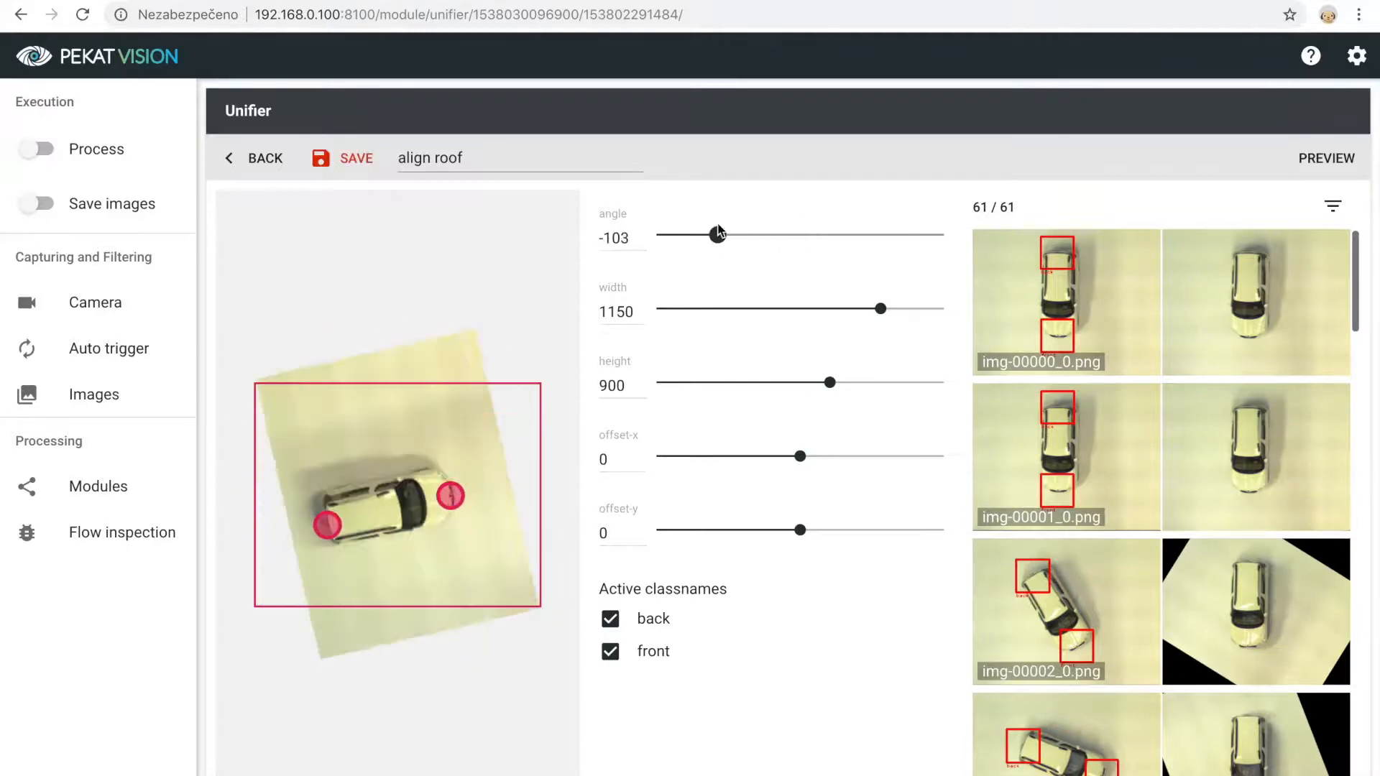
drag(714, 231, 724, 231)
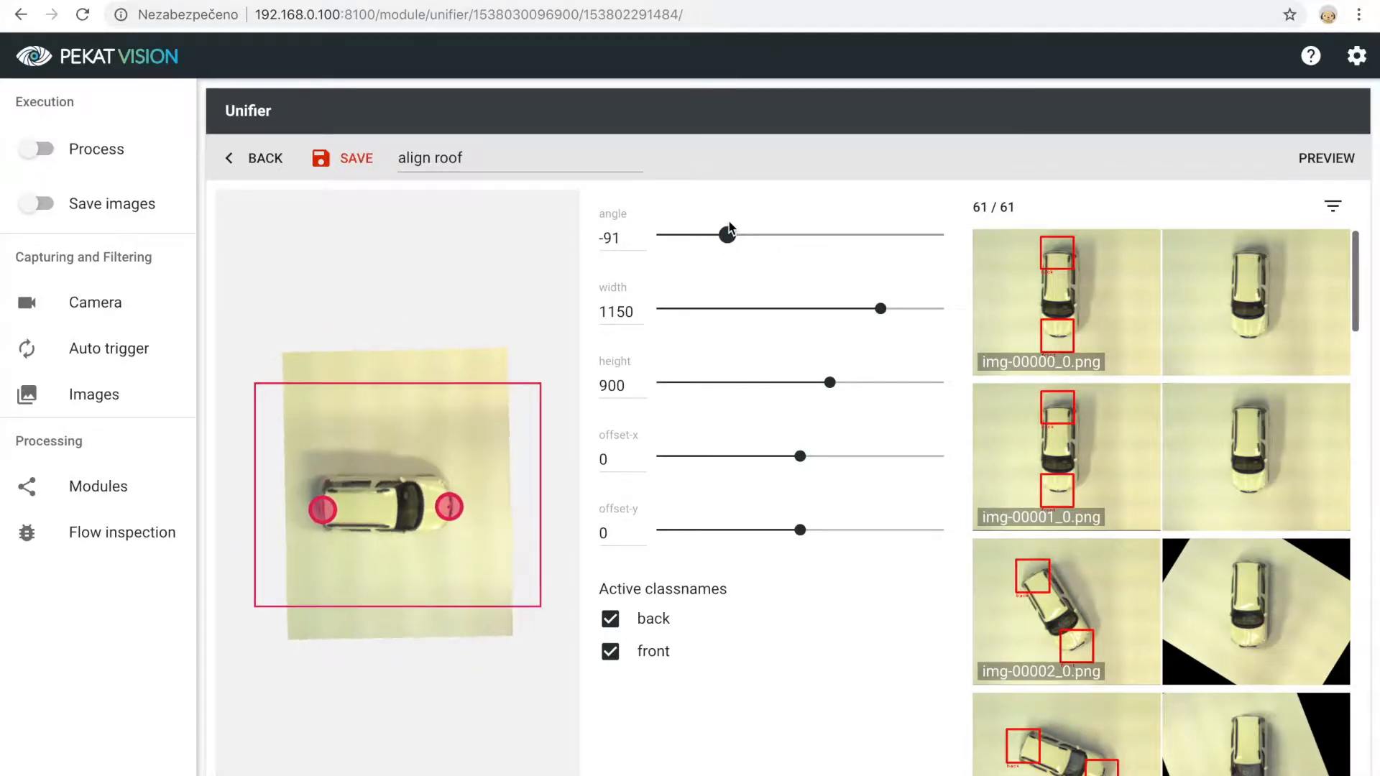
drag(883, 309, 759, 308)
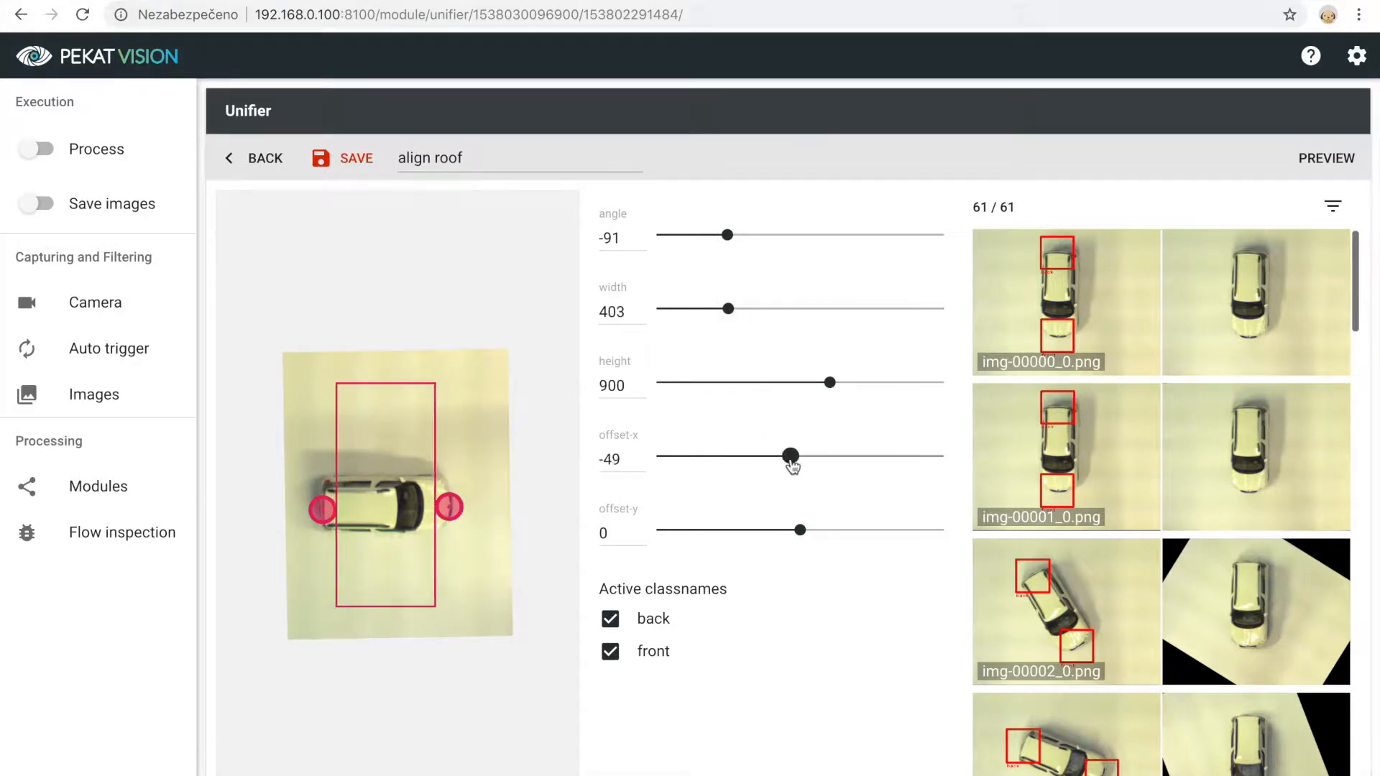
drag(792, 457, 772, 457)
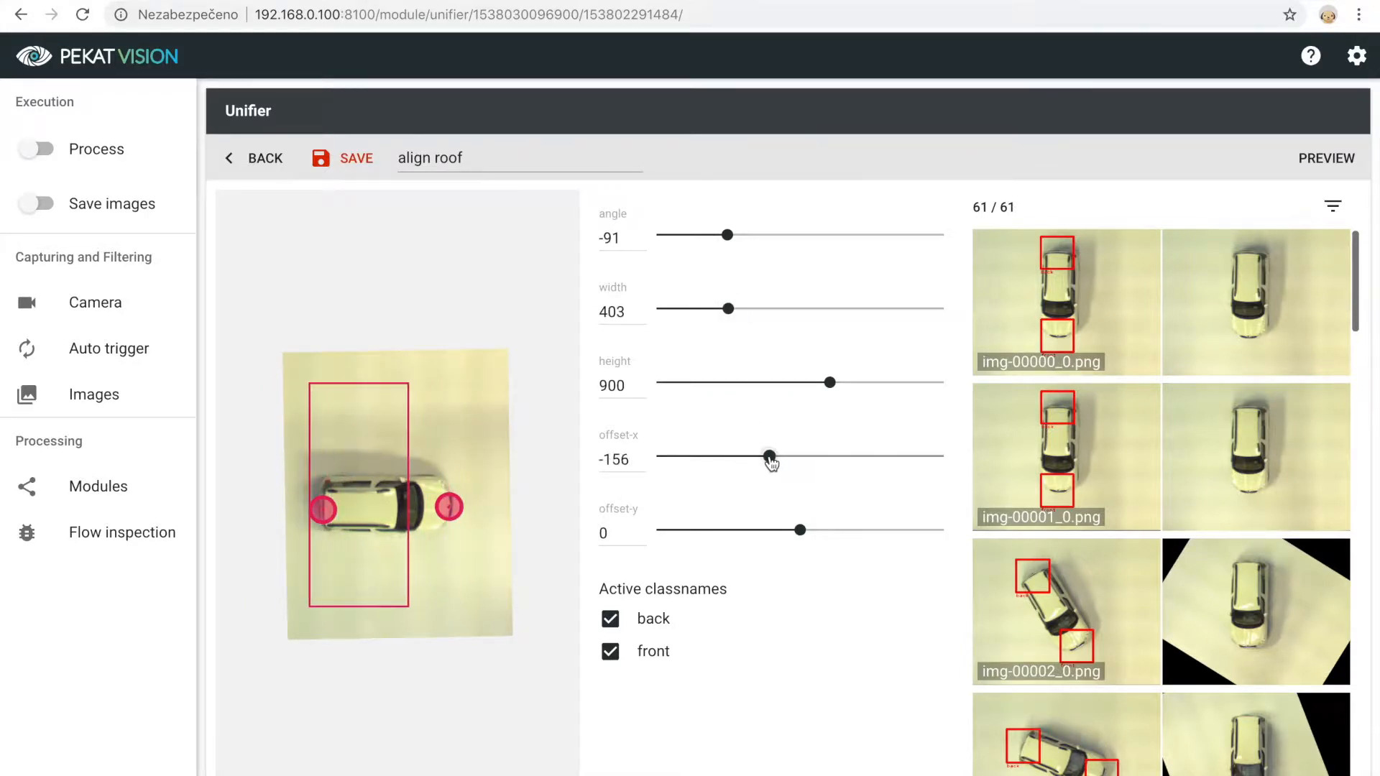
drag(828, 382, 686, 382)
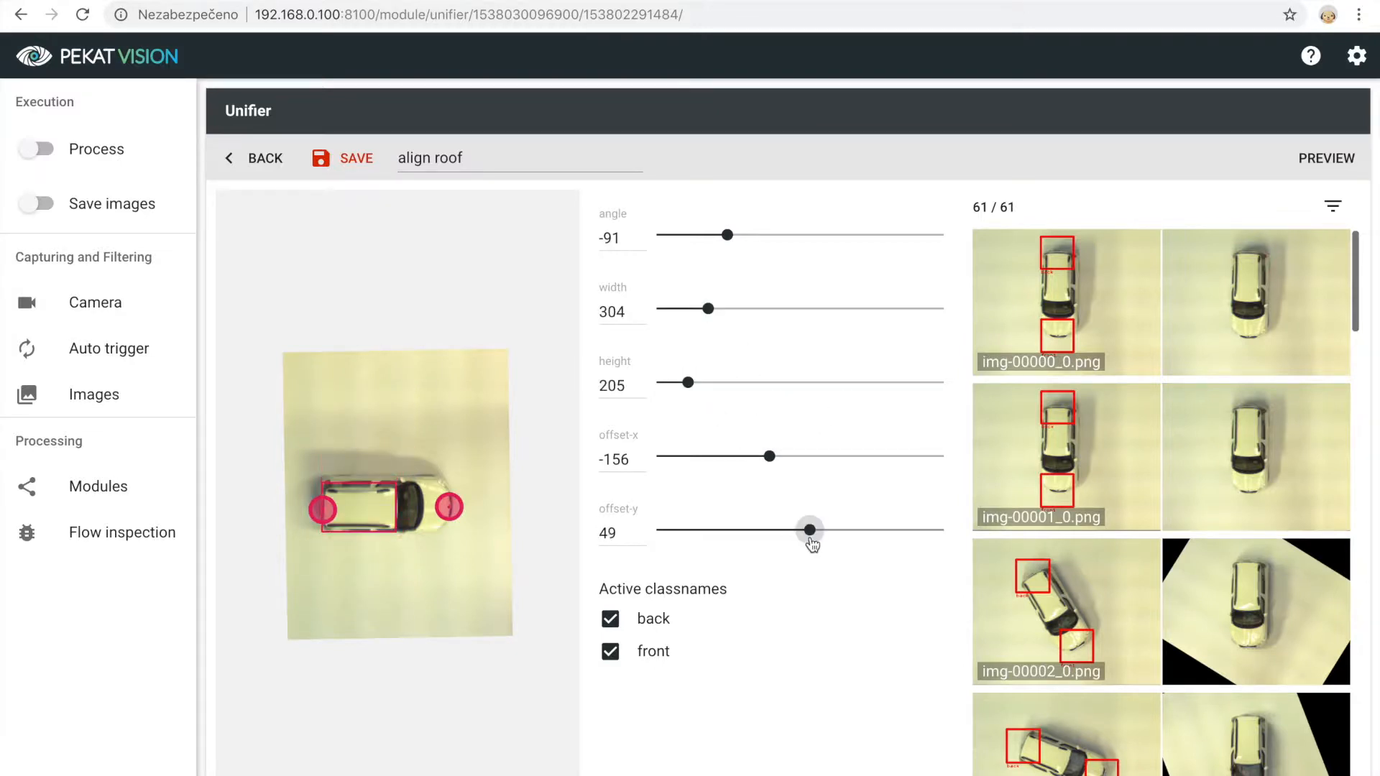
drag(689, 381, 675, 381)
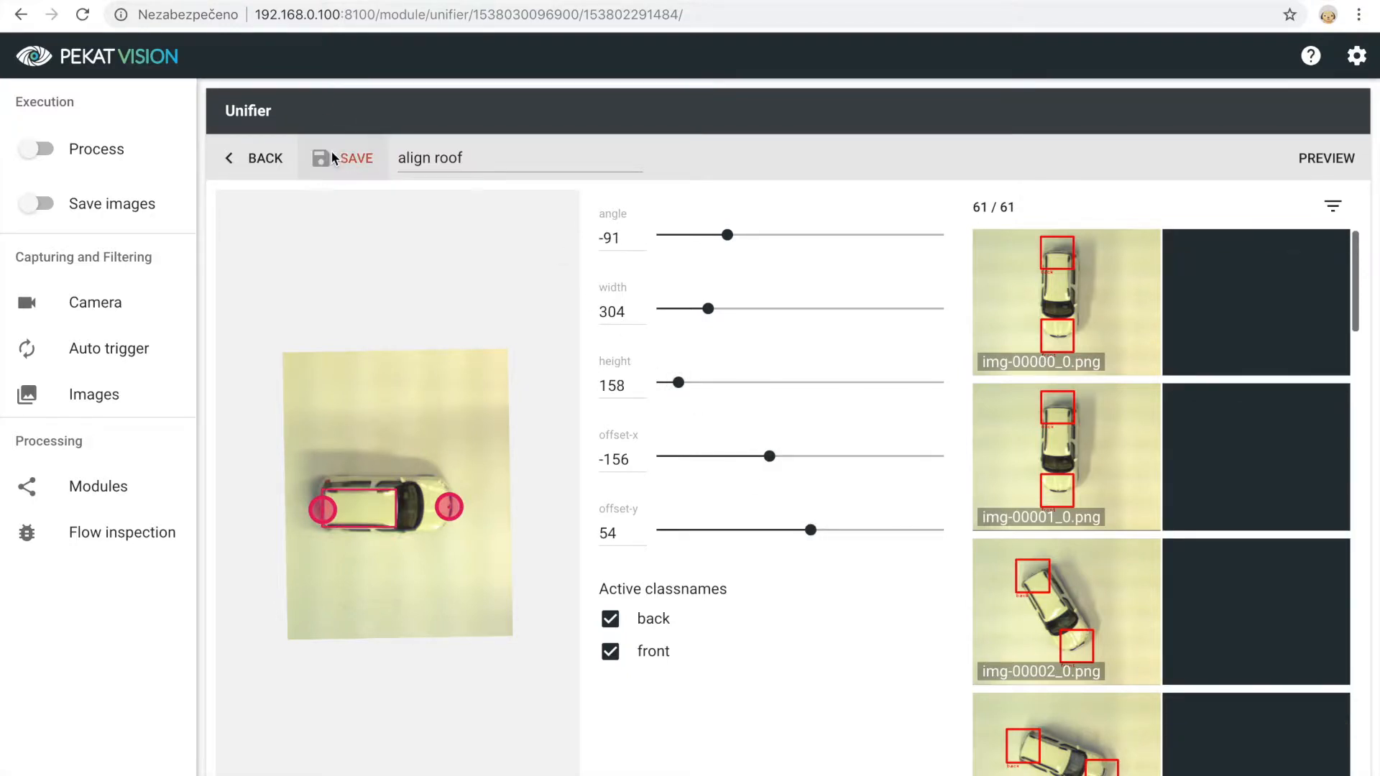
Save the align roof settings and scroll through the roof-cropped aligned previews
click(343, 158)
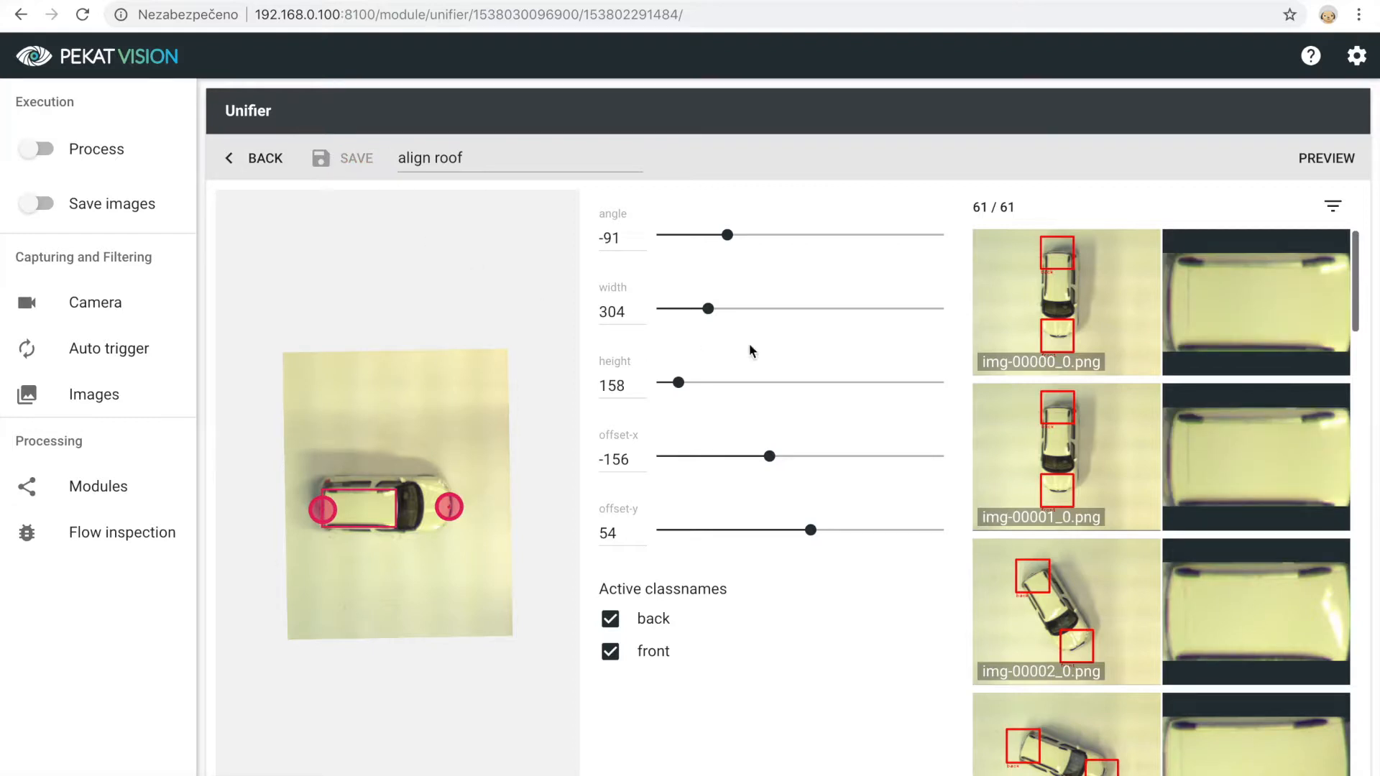
scroll(down, 3)
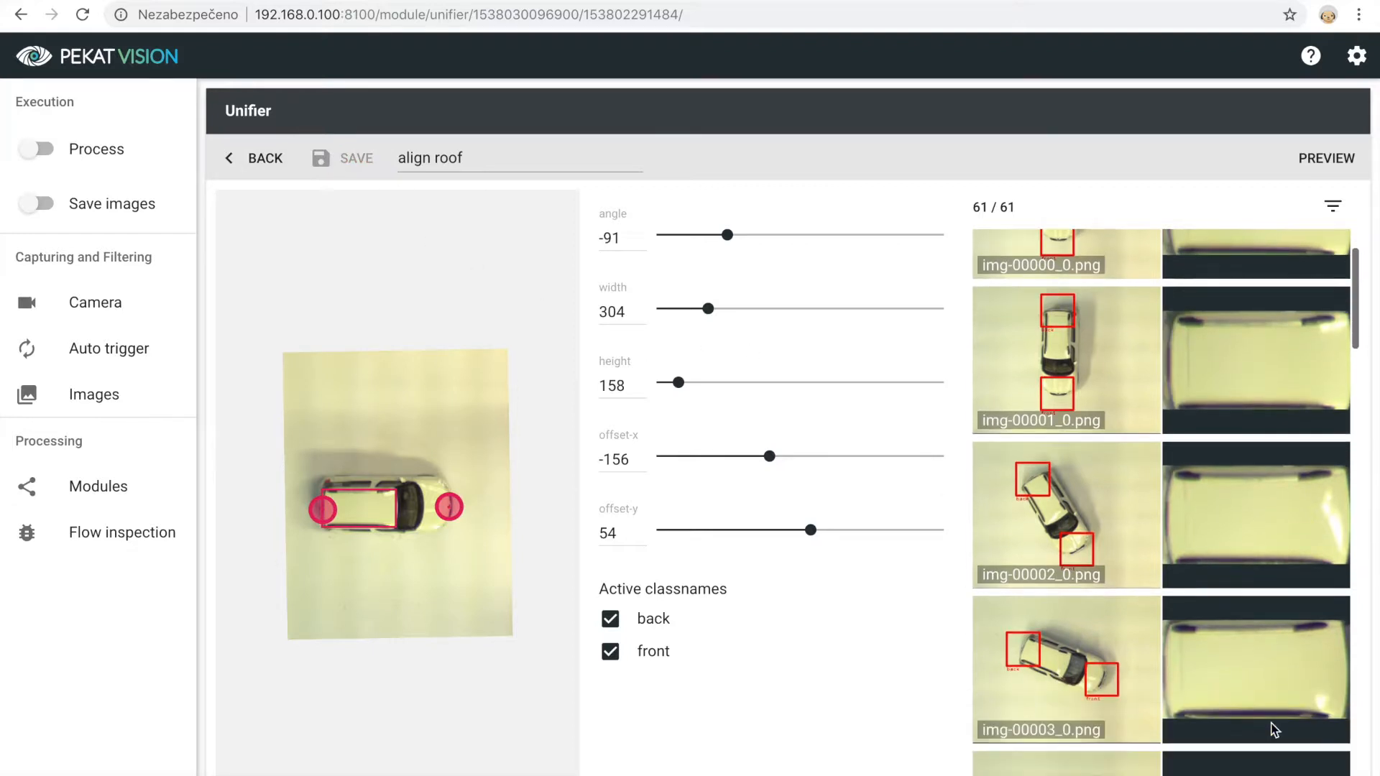
scroll(down, 3)
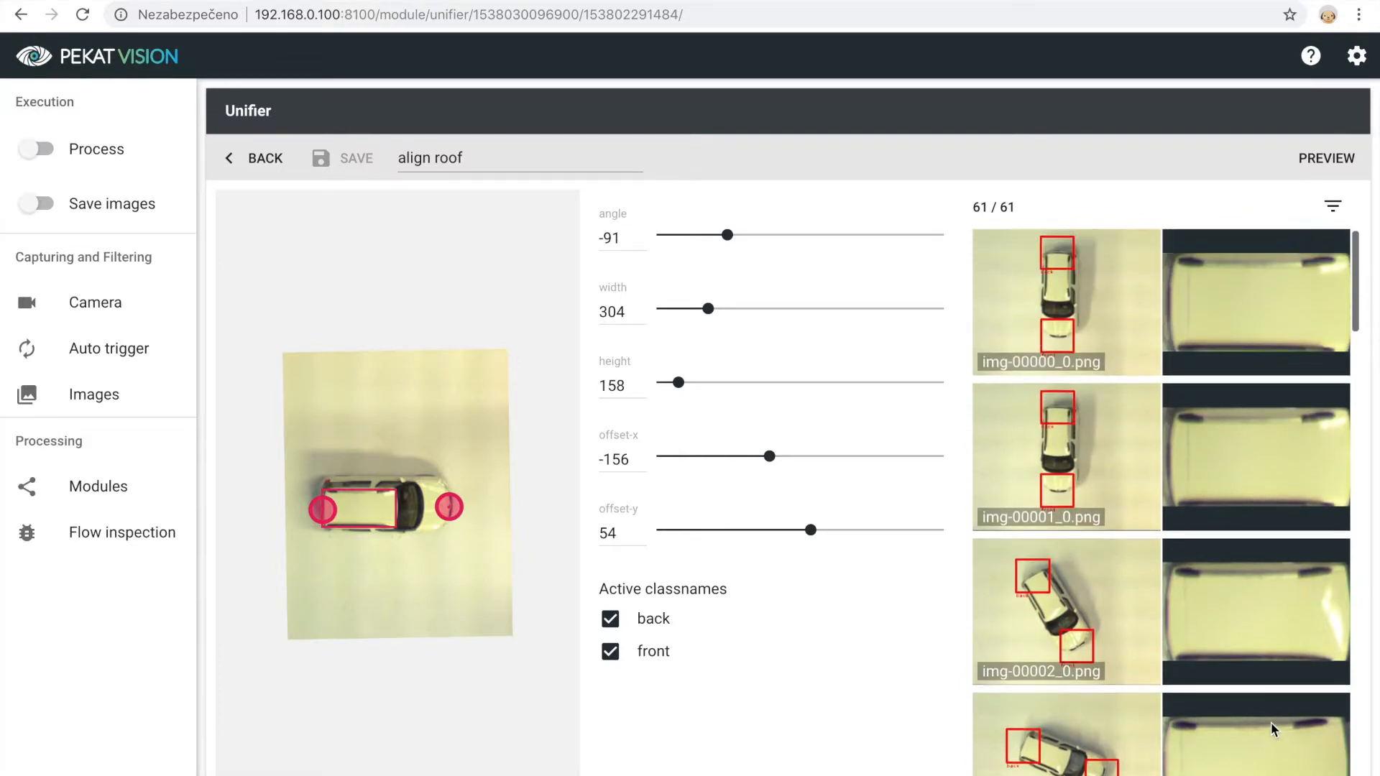
mouse_move(1165, 606)
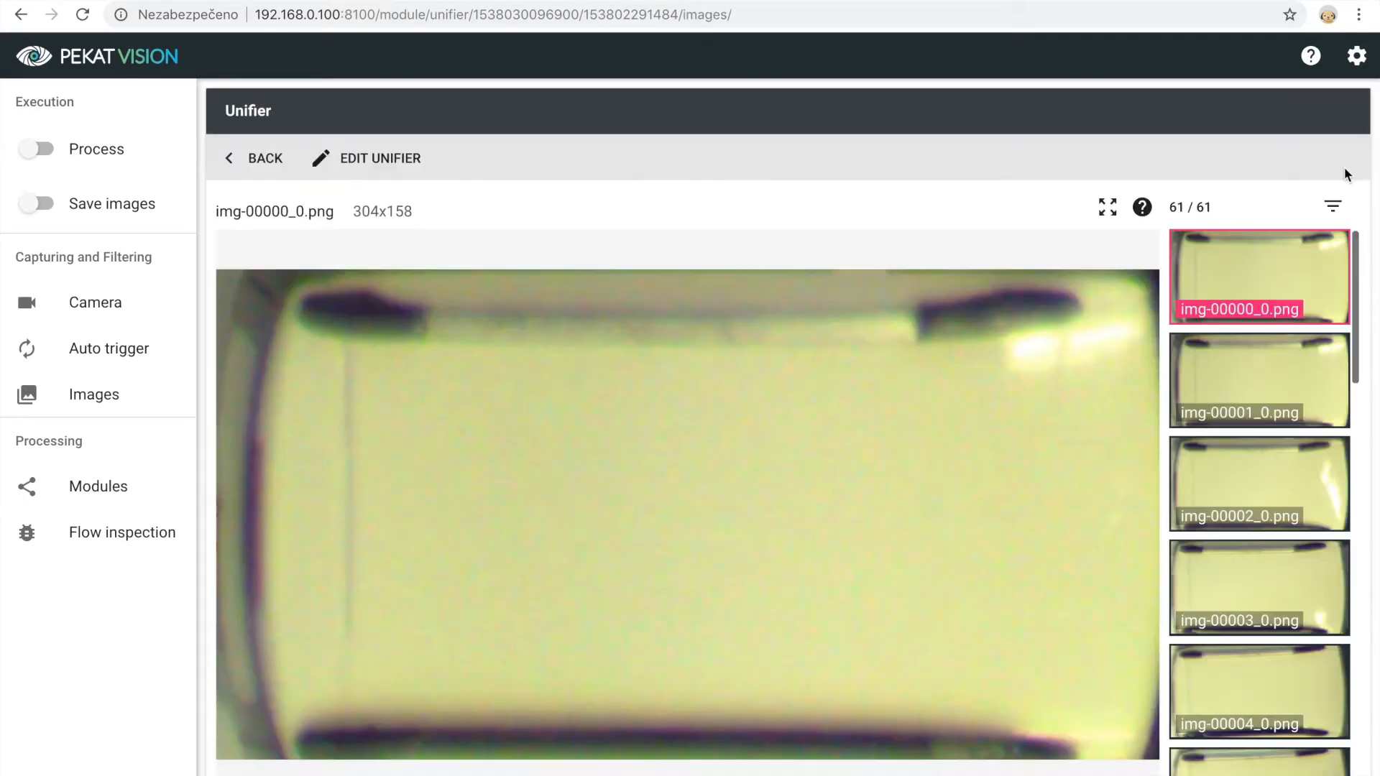
mouse_move(1294, 415)
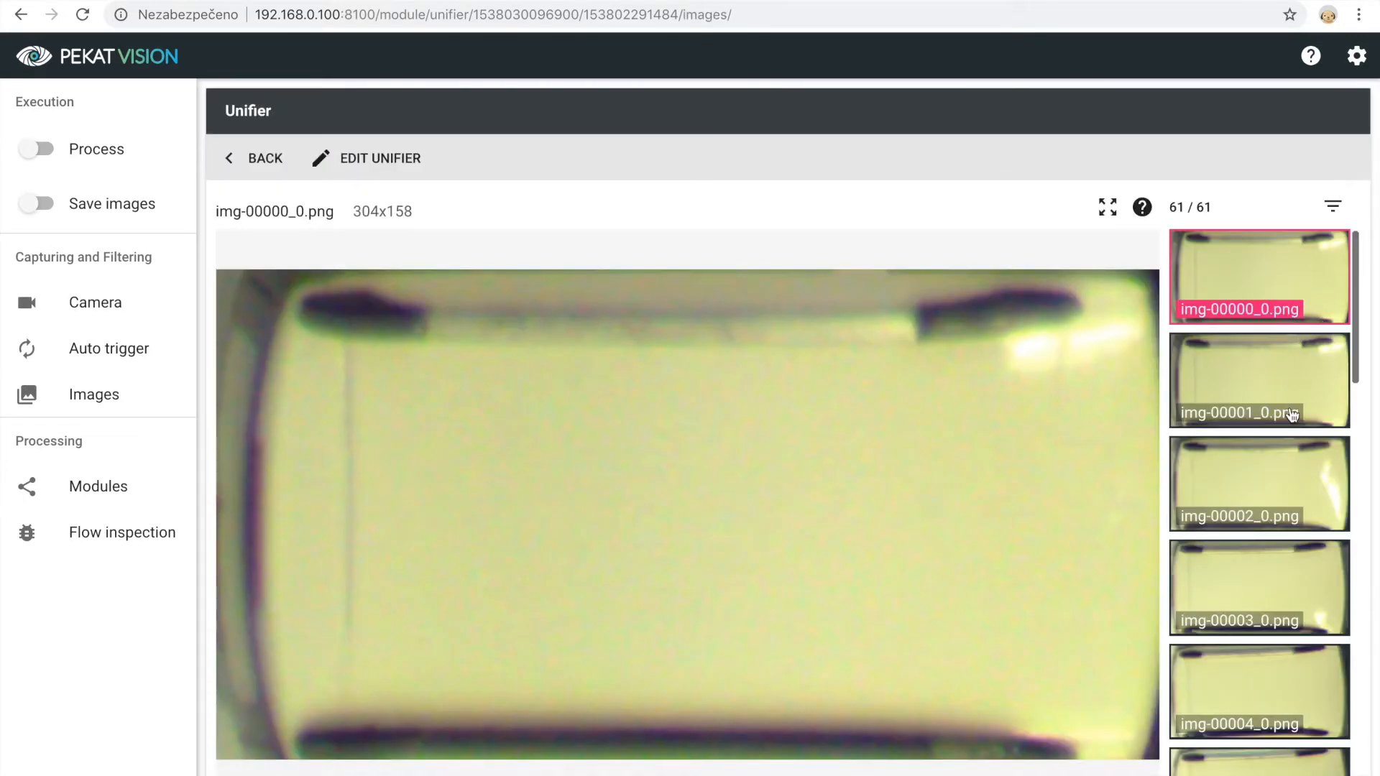